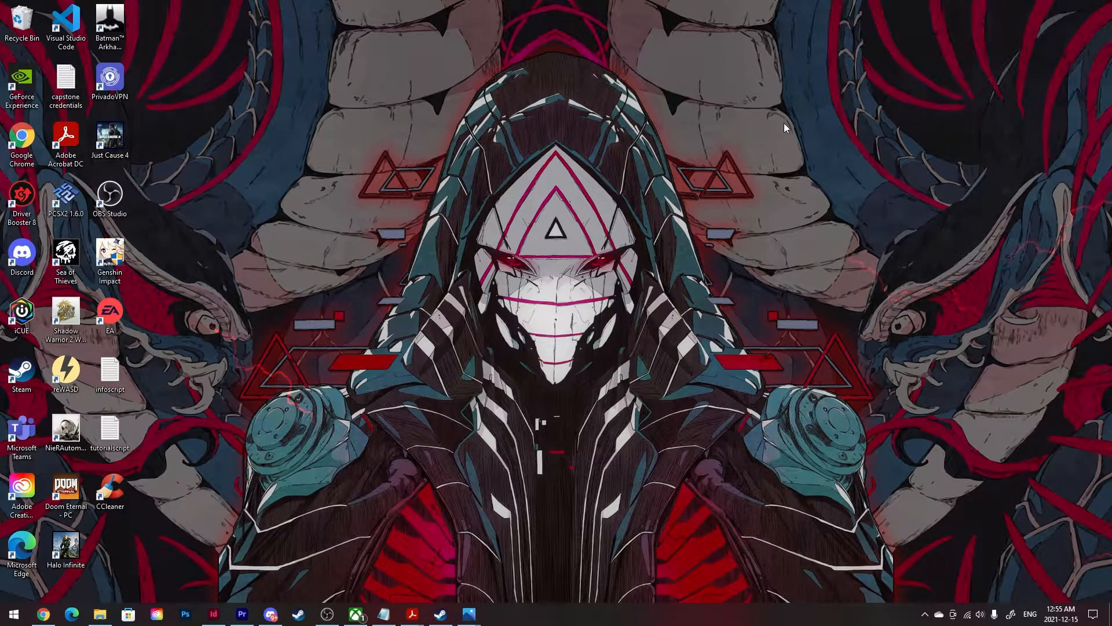
Capture a rectangular snip around the masked face in the wallpaper
{"action": "key", "text": "Shift+Win+s"}
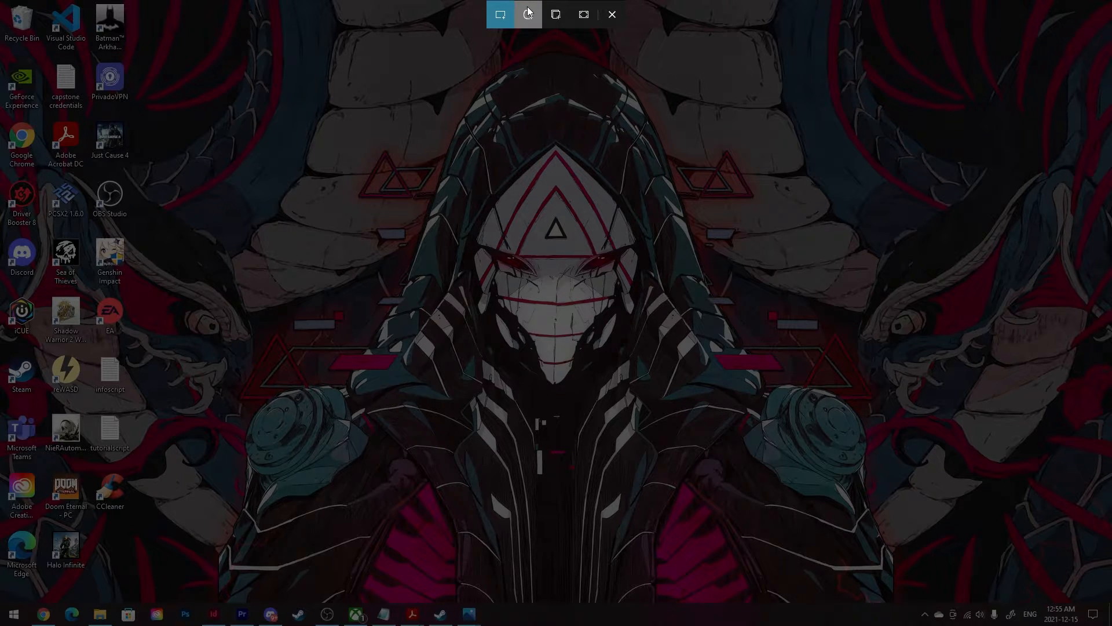
{"action": "mouse_move", "coordinate": [499, 14]}
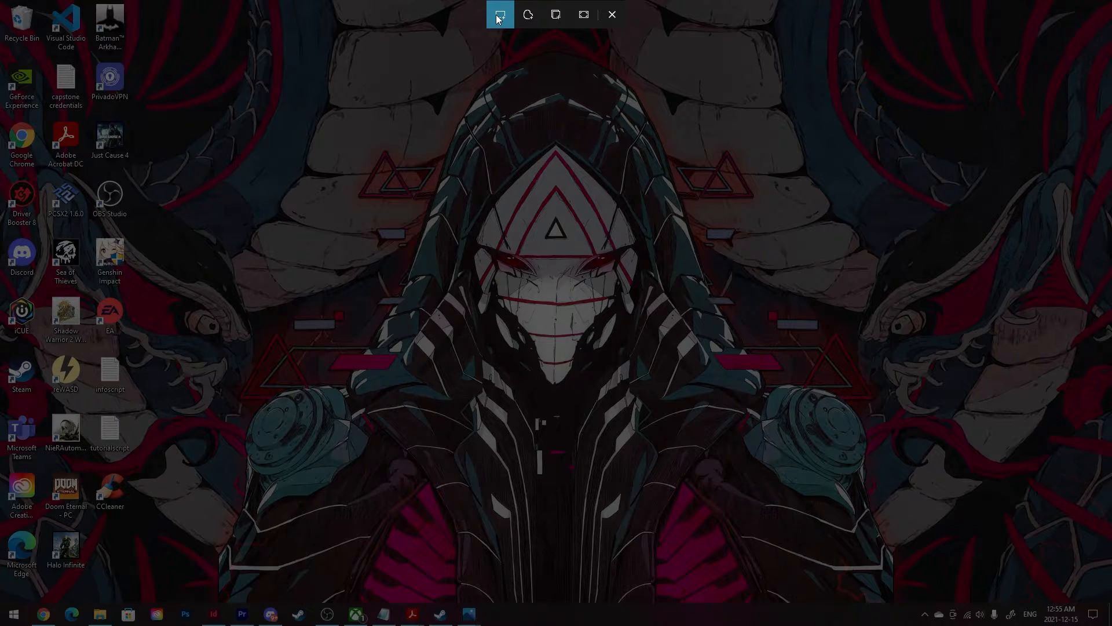
{"action": "mouse_move", "coordinate": [499, 14]}
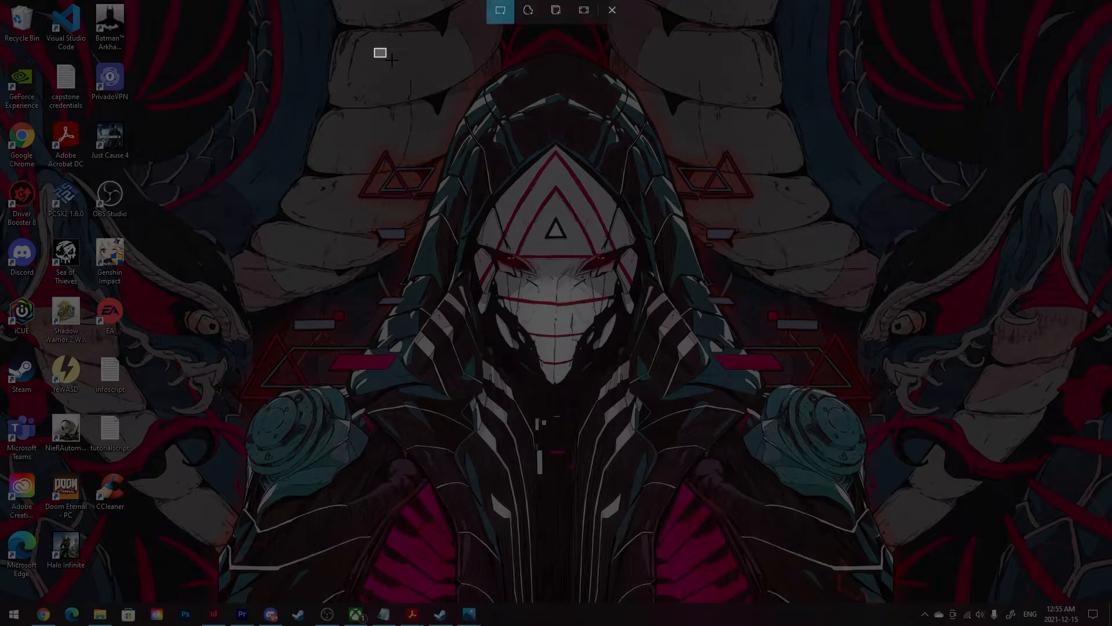
{"action": "left_click_drag", "start_coordinate": [379, 53], "coordinate": [740, 388]}
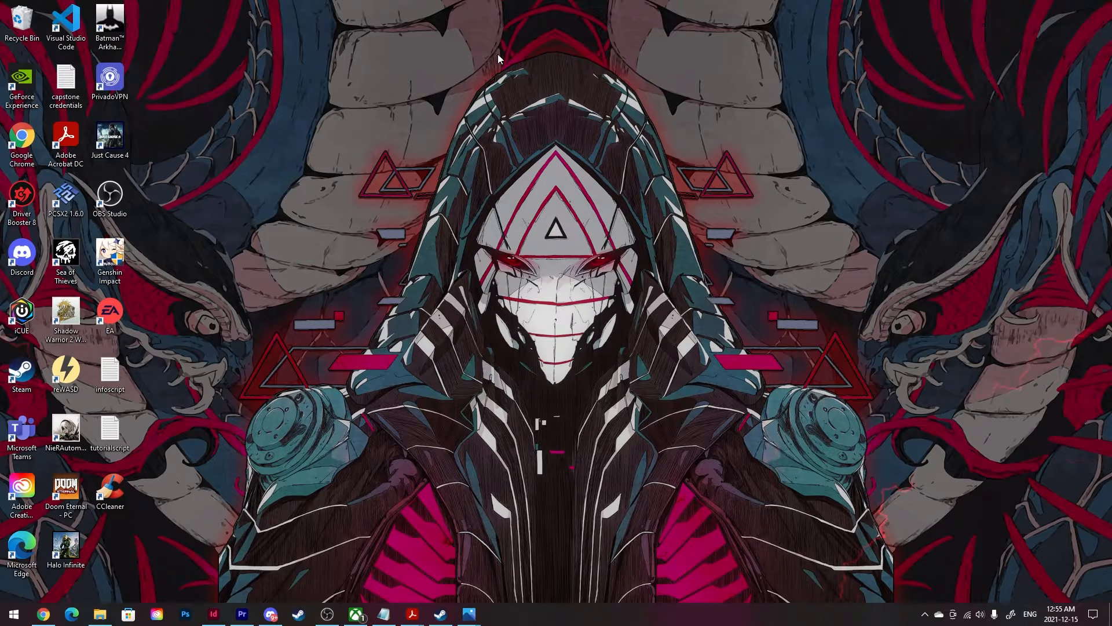
{"action": "mouse_move", "coordinate": [699, 53]}
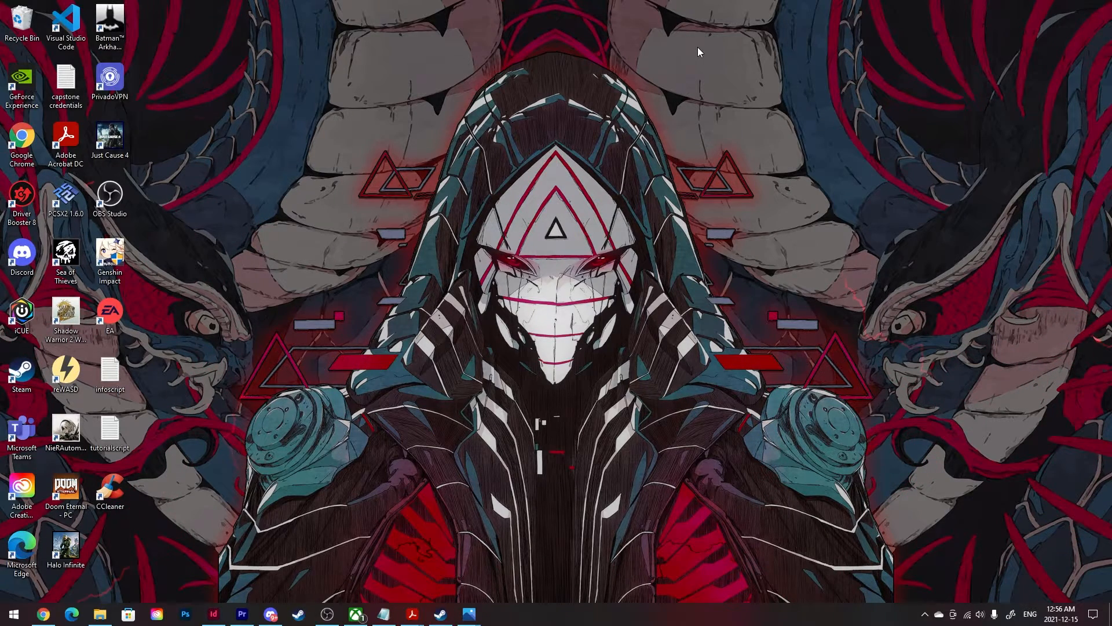
{"action": "mouse_move", "coordinate": [673, 6]}
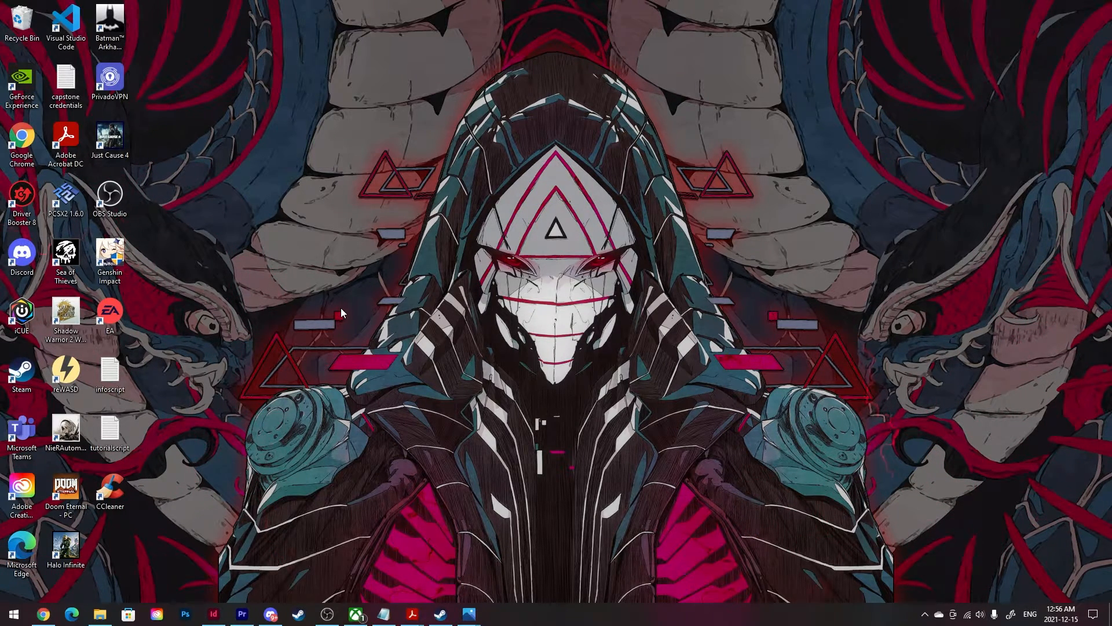
Search for 'pai' from Start and launch Paint
{"action": "left_click", "coordinate": [13, 614]}
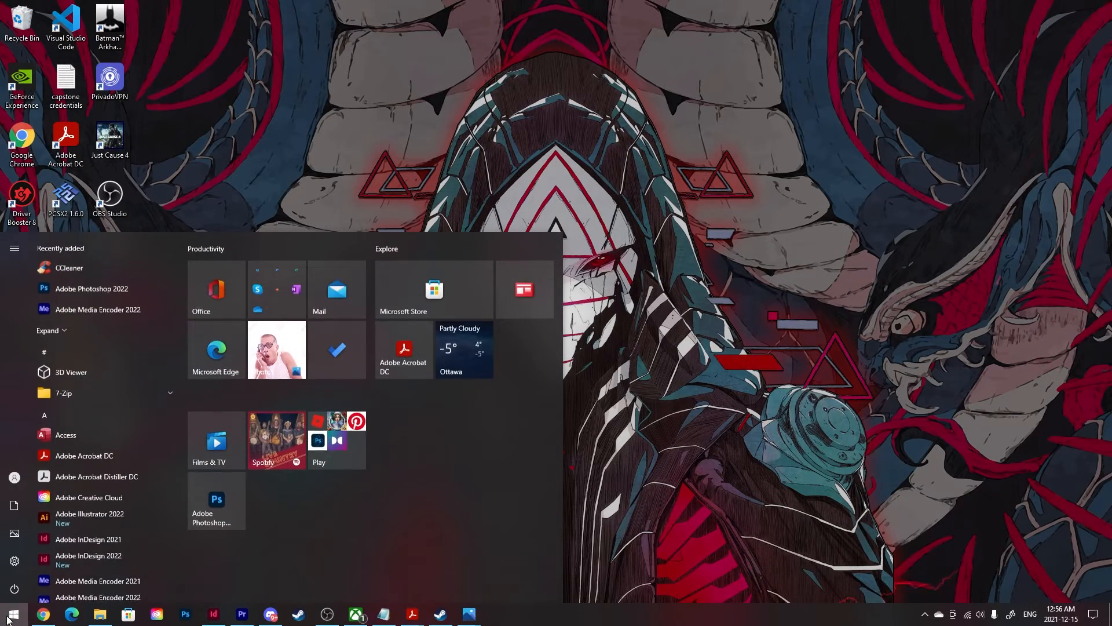
{"action": "type", "text": "paint"}
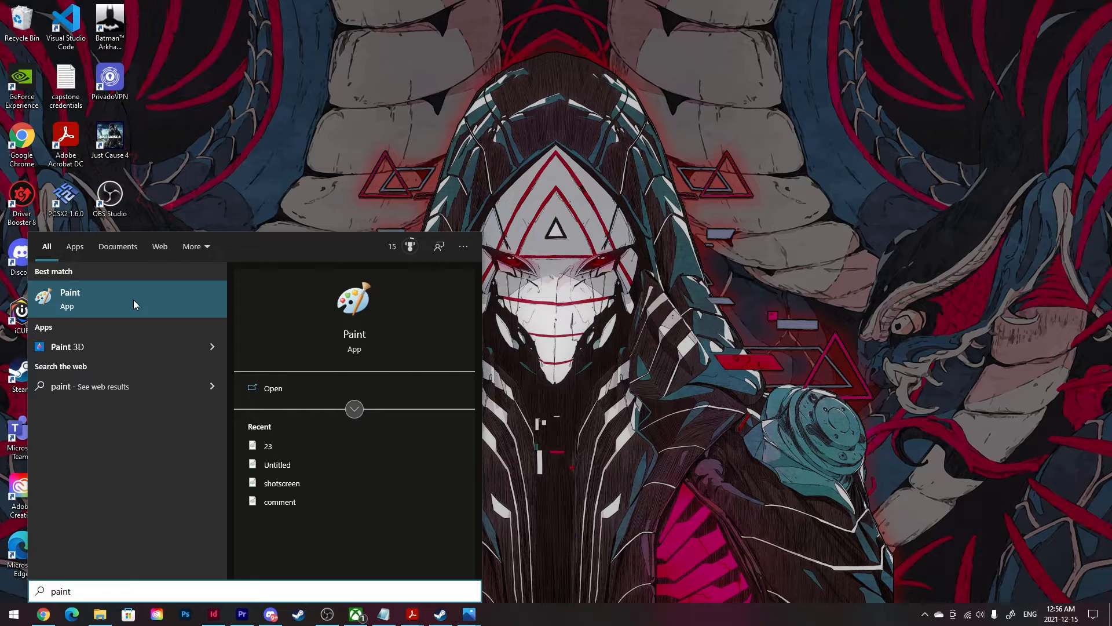
{"action": "left_click", "coordinate": [69, 298]}
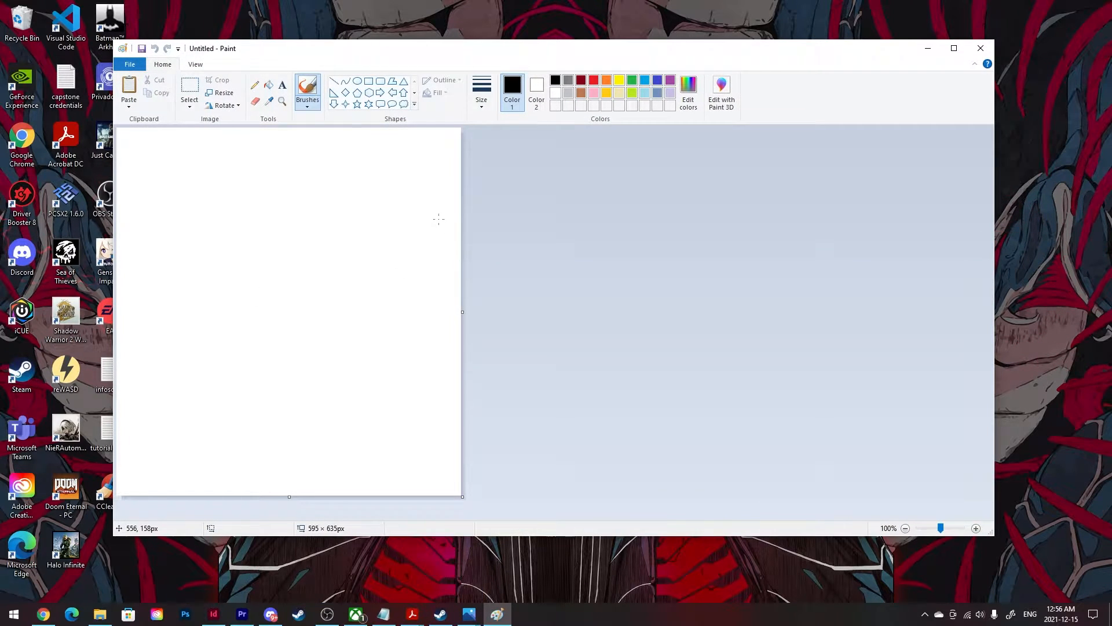
{"action": "mouse_move", "coordinate": [389, 507]}
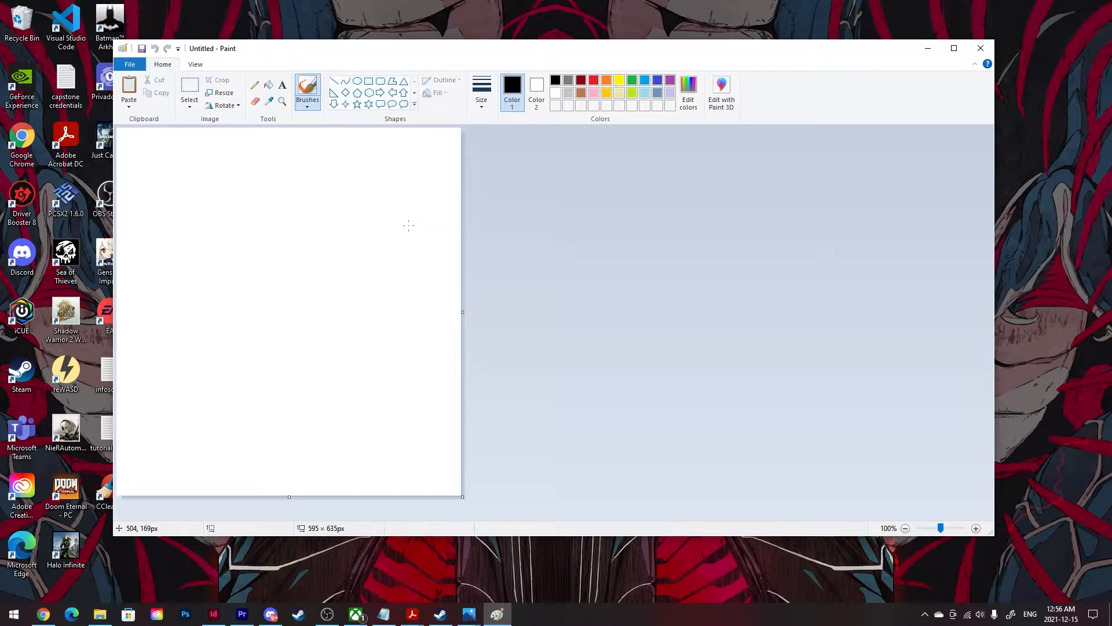
{"action": "mouse_move", "coordinate": [387, 190]}
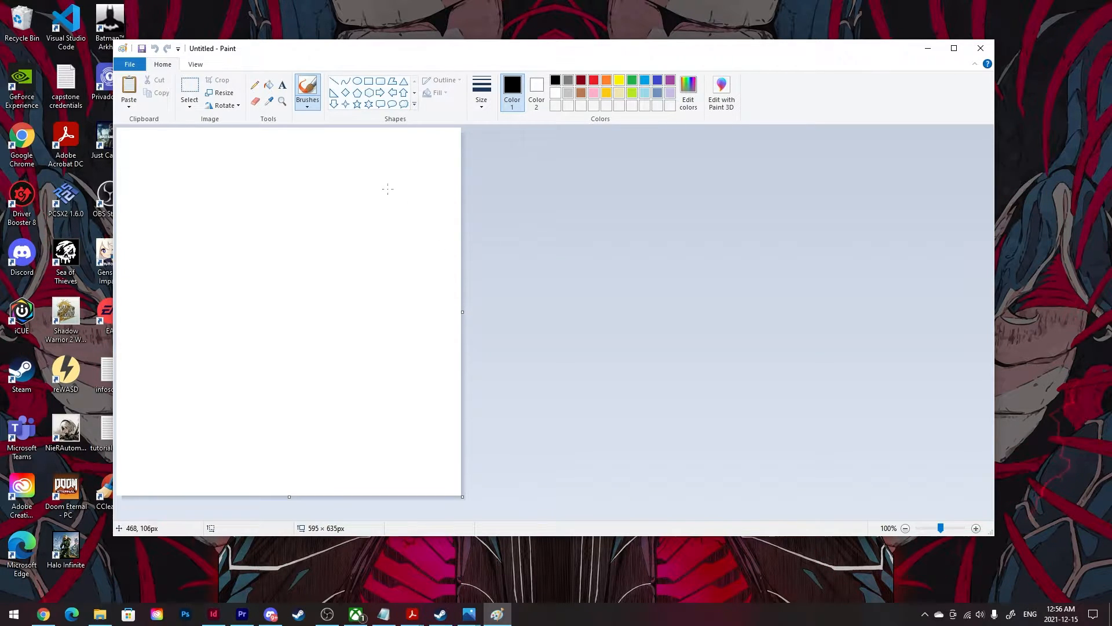
Paste the captured masked face onto the Paint canvas, expanding it to 643 × 635 px
{"action": "left_click", "coordinate": [129, 91]}
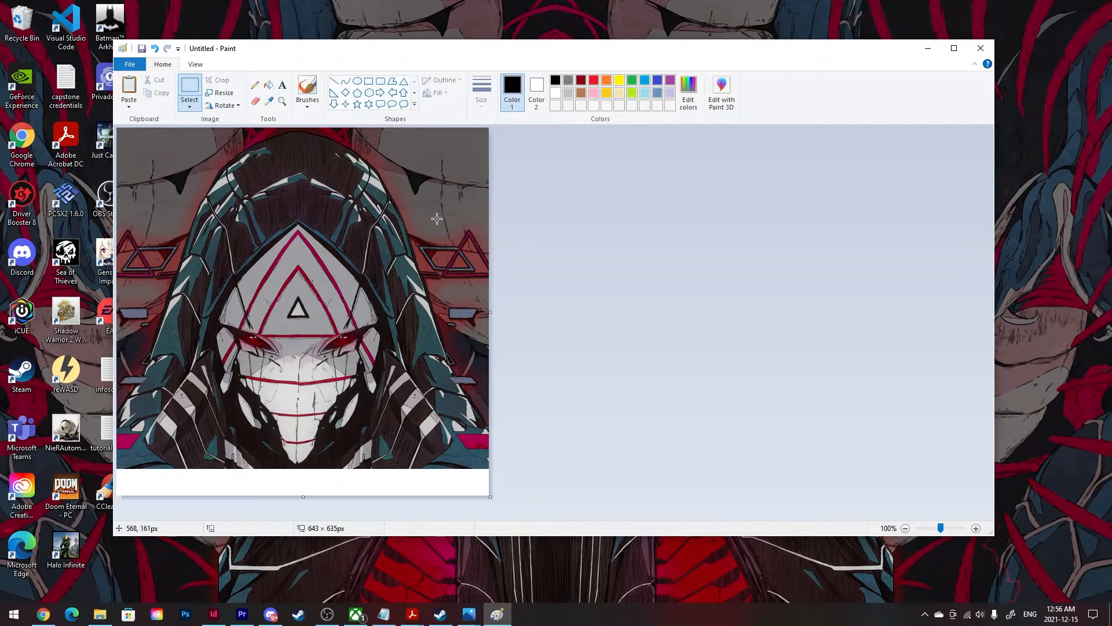
{"action": "mouse_move", "coordinate": [493, 172]}
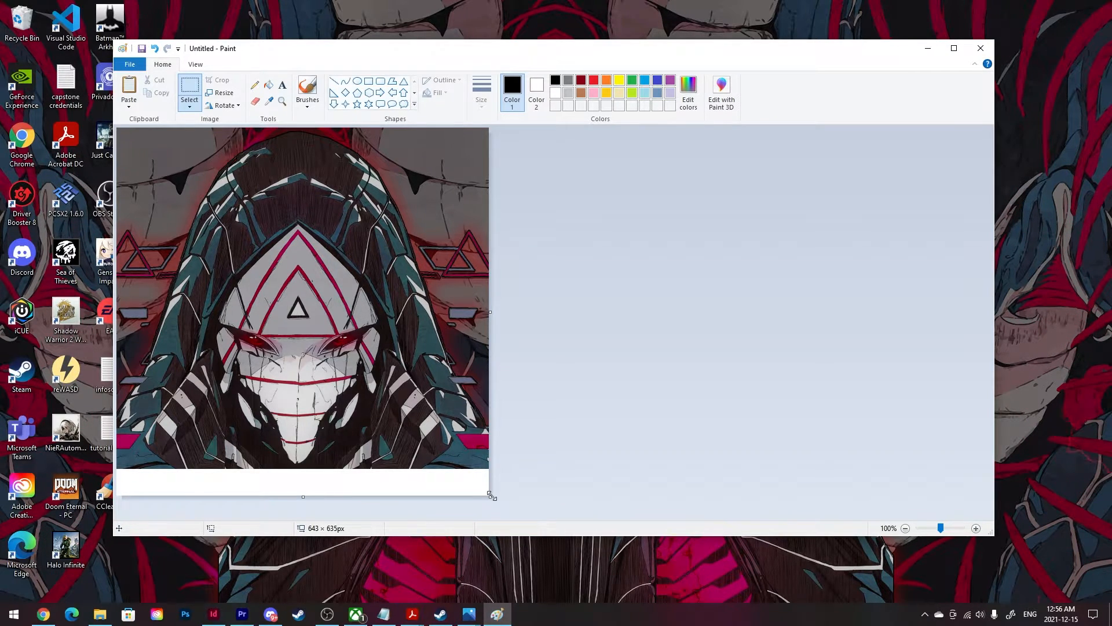
Shrink the canvas from the bottom edge to 643 × 589 px, fitting the image
{"action": "left_click_drag", "start_coordinate": [491, 496], "coordinate": [491, 473]}
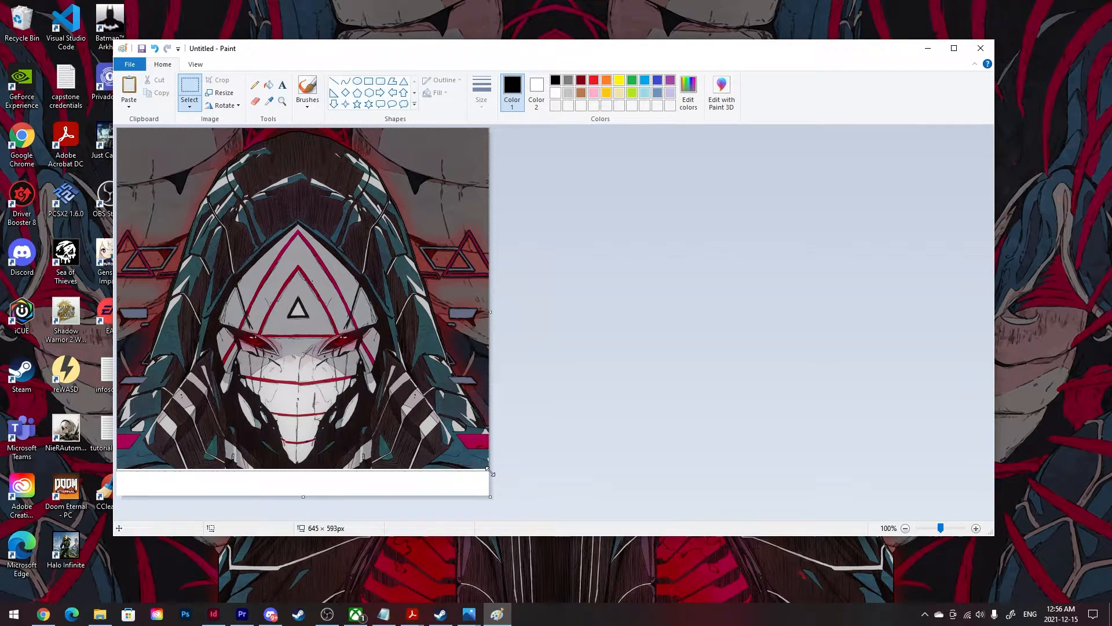
{"action": "left_click_drag", "start_coordinate": [490, 474], "coordinate": [490, 467]}
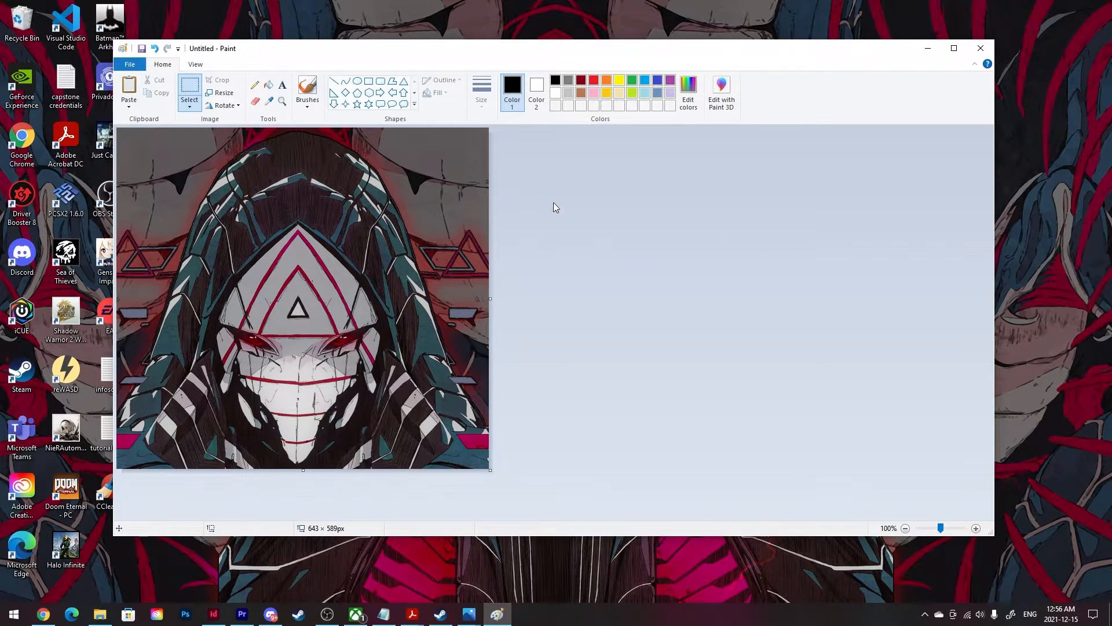
{"action": "mouse_move", "coordinate": [210, 499]}
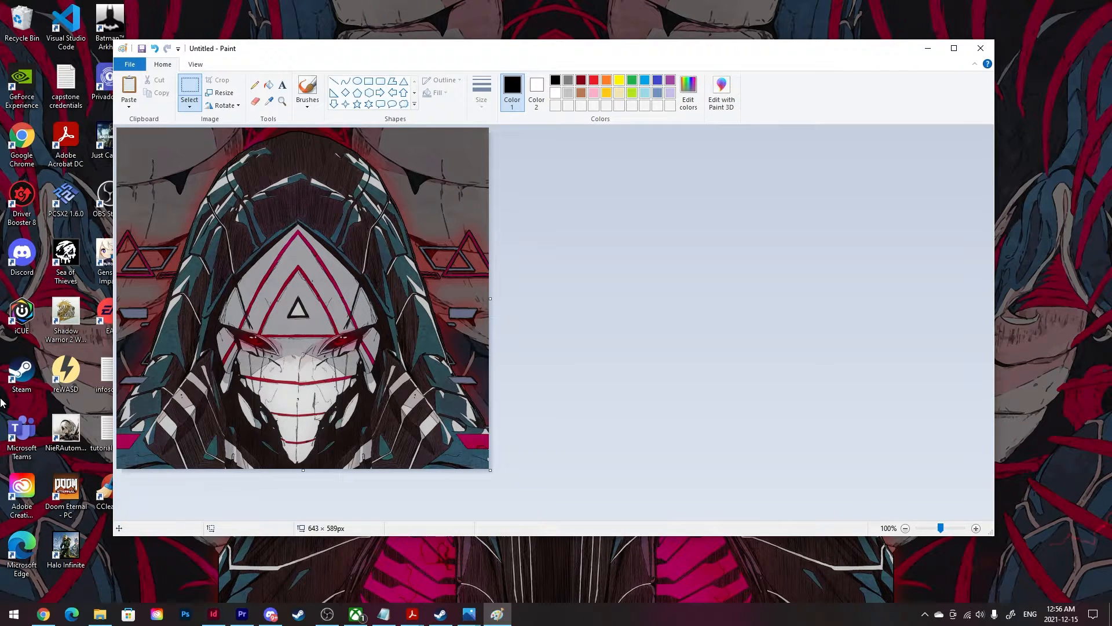
{"action": "mouse_move", "coordinate": [130, 64]}
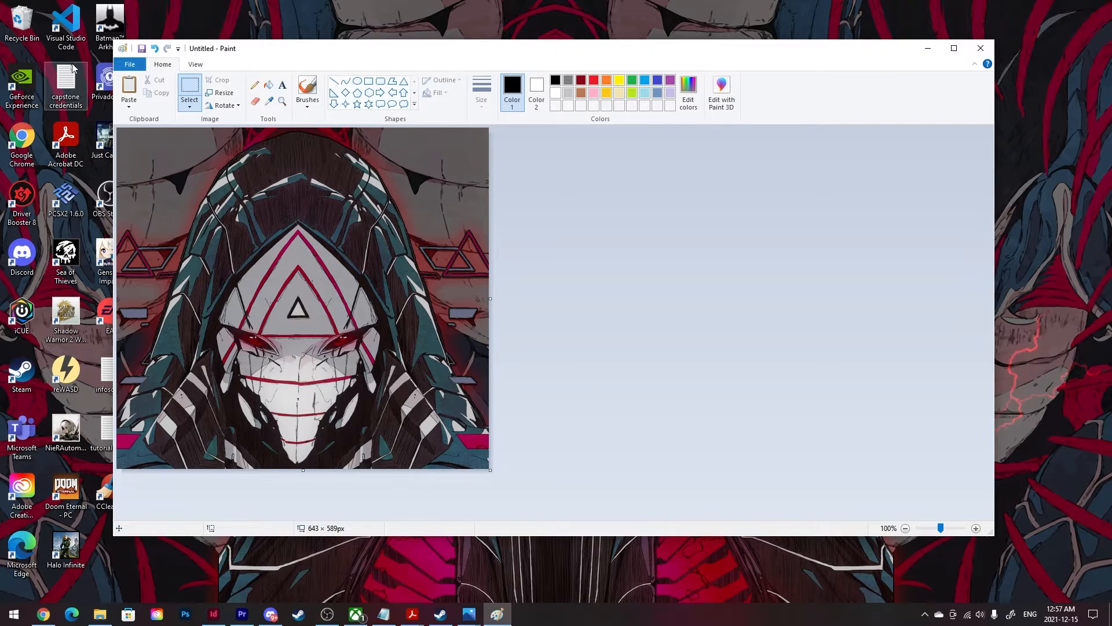
Save the image as PNG picture 23.png in shots, replacing the existing file
{"action": "left_click", "coordinate": [130, 64]}
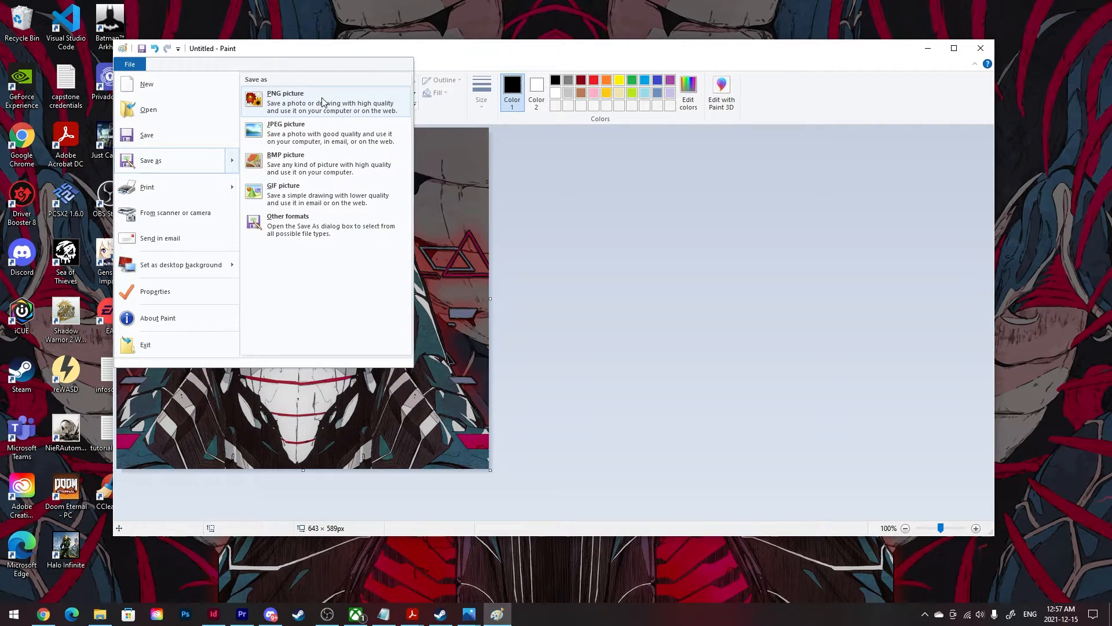
{"action": "left_click", "coordinate": [285, 101]}
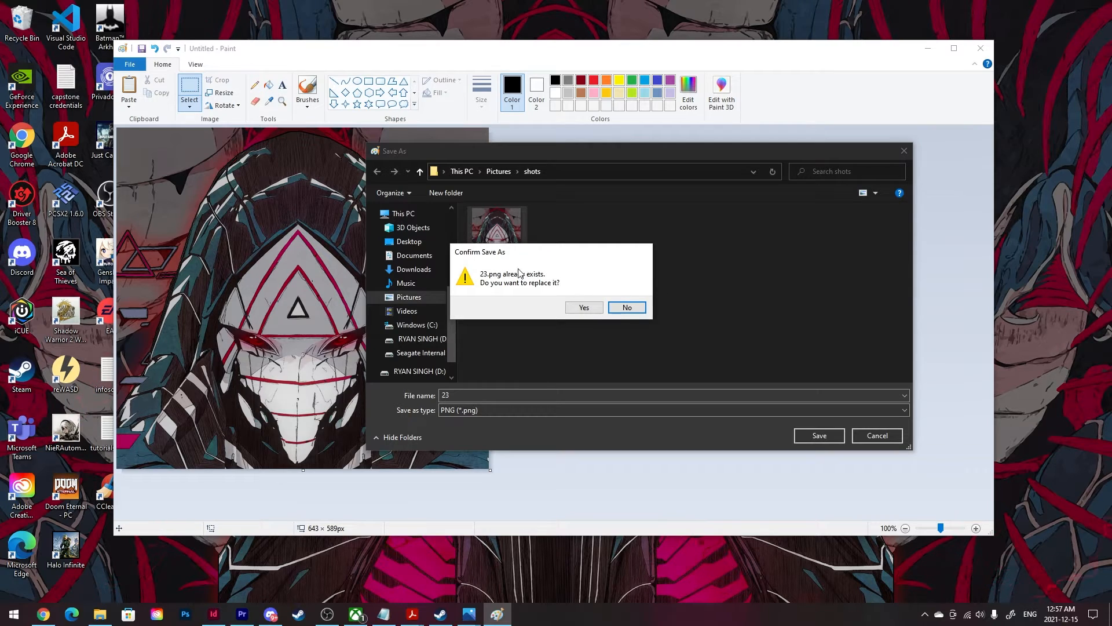
{"action": "mouse_move", "coordinate": [568, 332]}
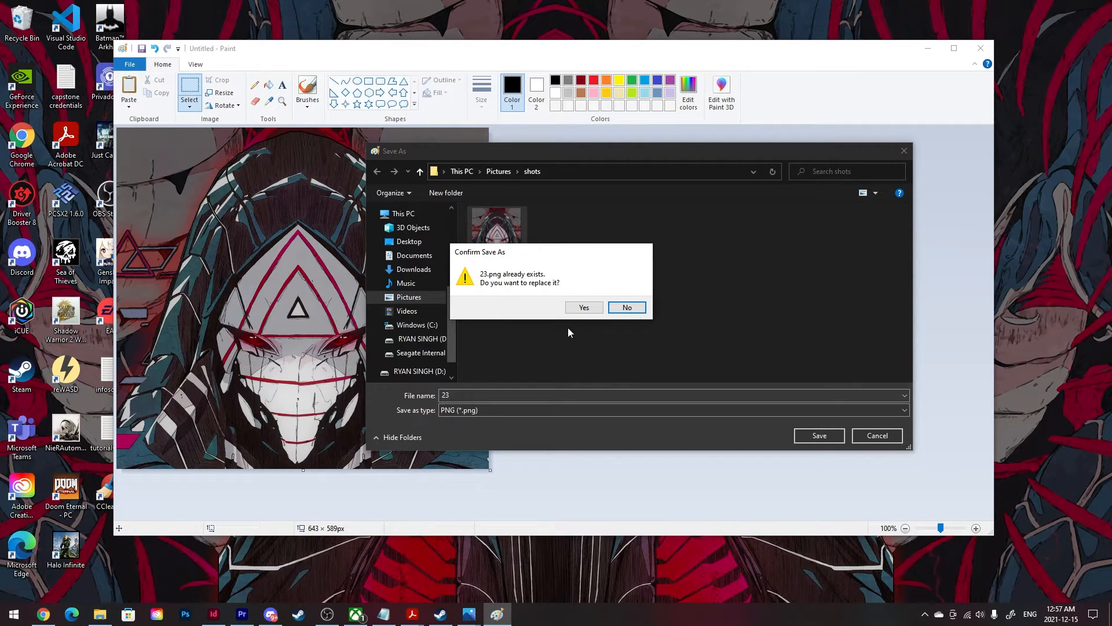
{"action": "left_click", "coordinate": [583, 307]}
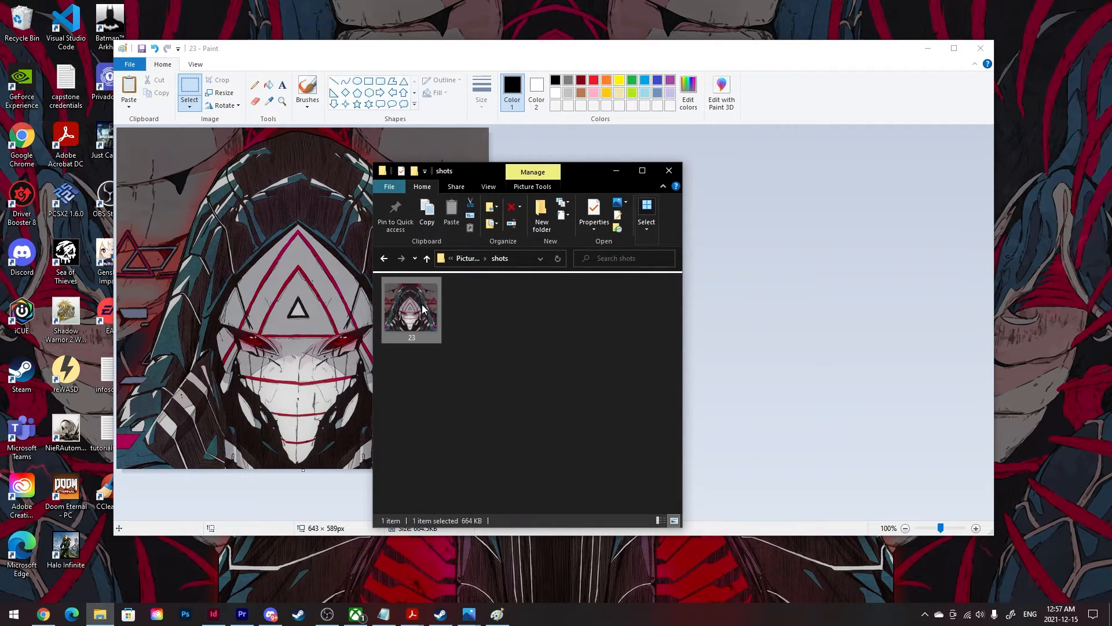
View 23.png in Photos, then clear the windows to show the desktop
{"action": "double_click", "coordinate": [411, 309]}
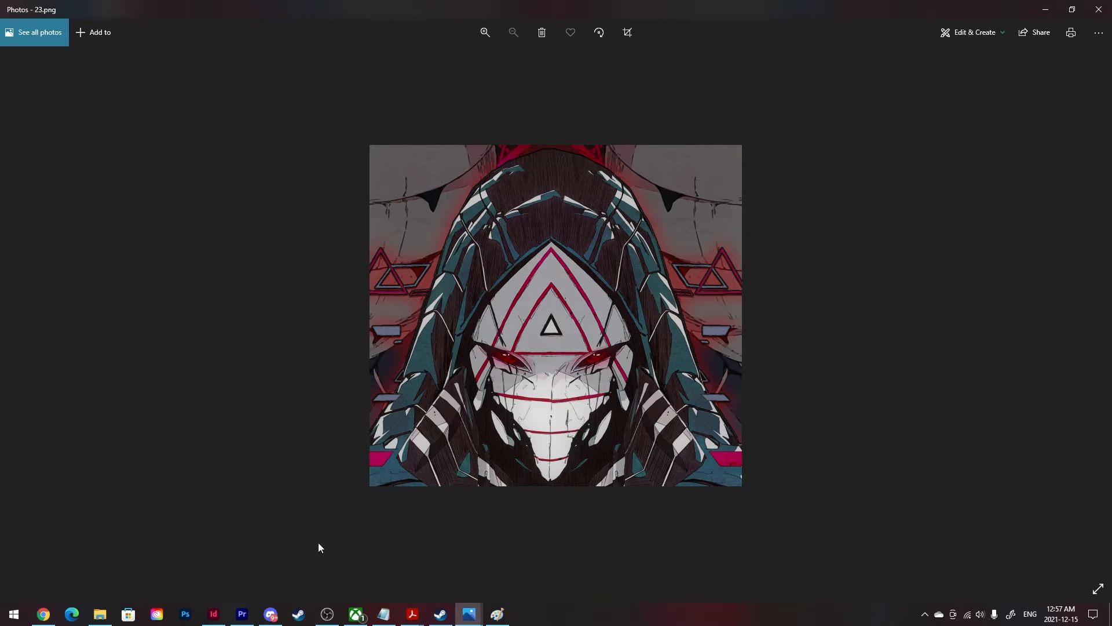
{"action": "mouse_move", "coordinate": [468, 524]}
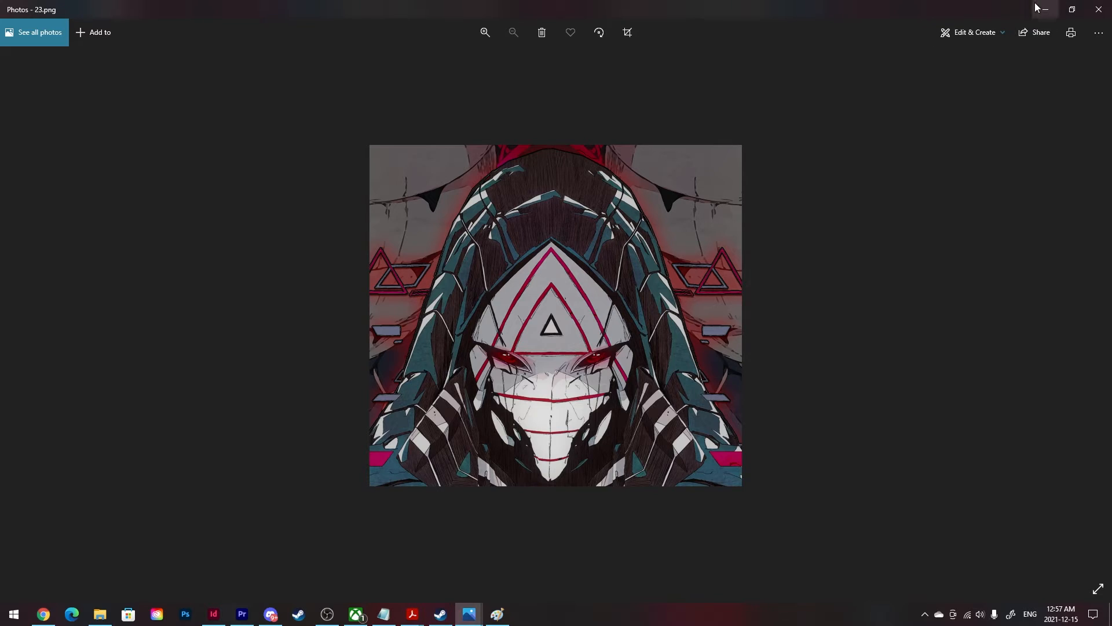
{"action": "mouse_move", "coordinate": [974, 16]}
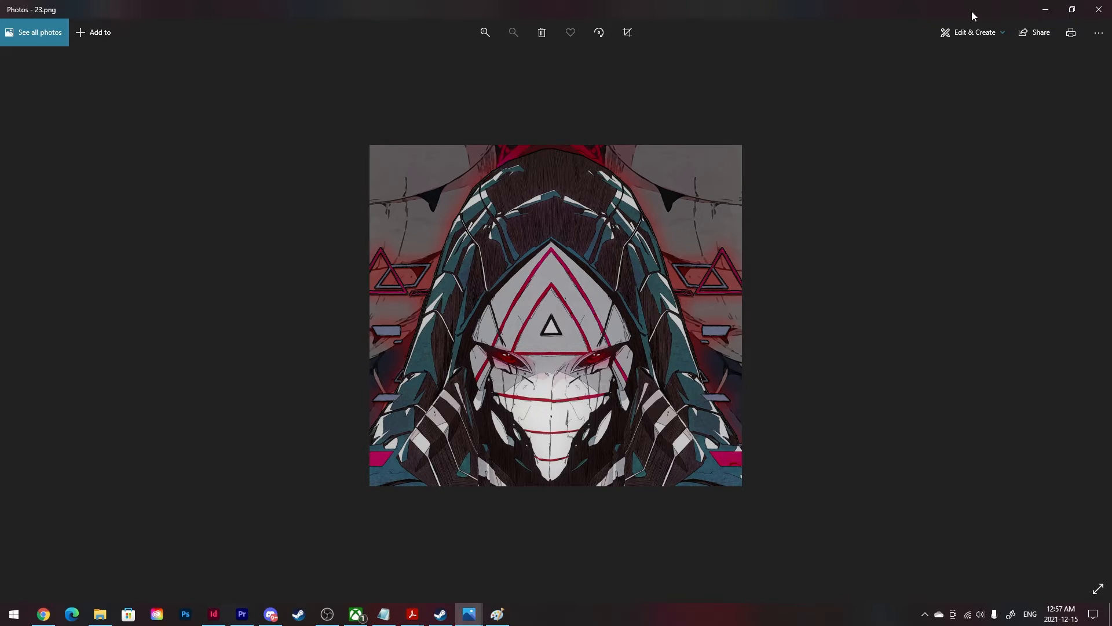
{"action": "mouse_move", "coordinate": [978, 13]}
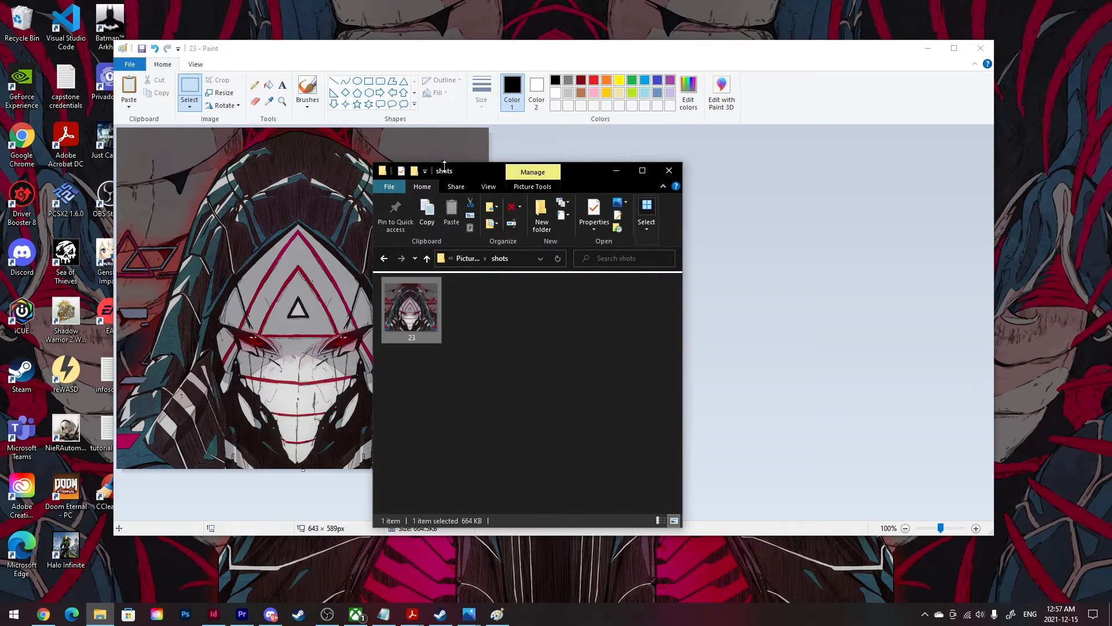
{"action": "left_click", "coordinate": [666, 170]}
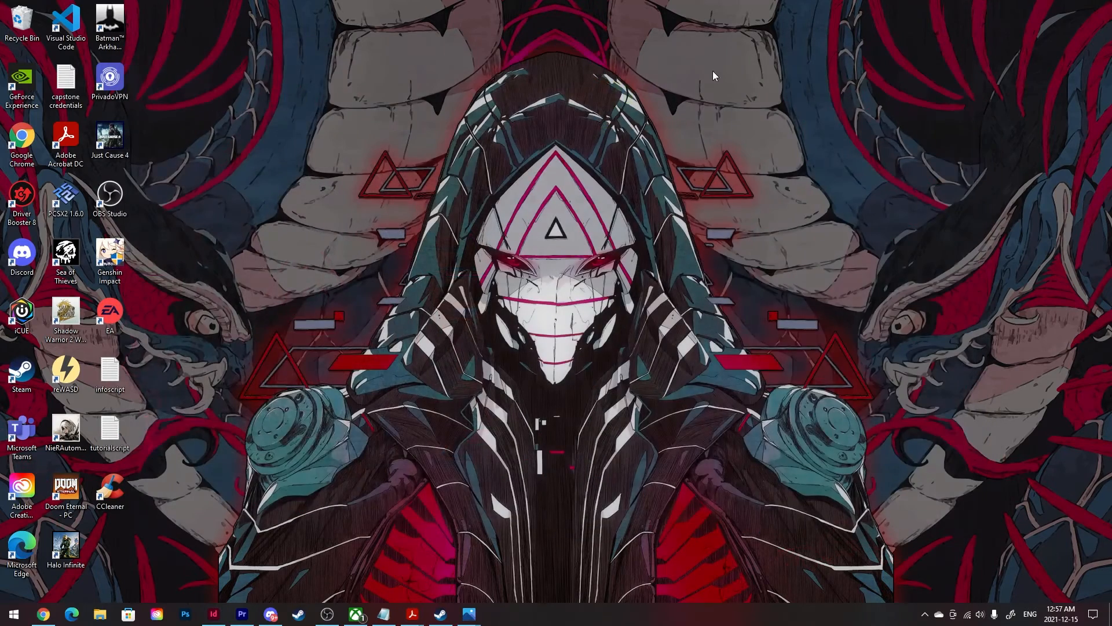
{"action": "mouse_move", "coordinate": [254, 29]}
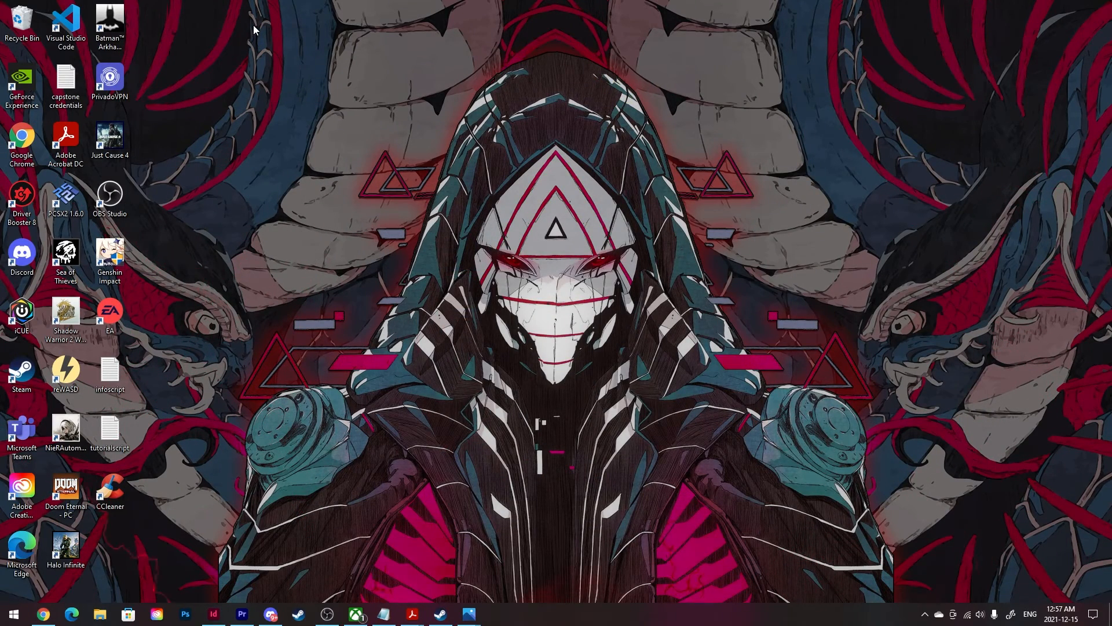